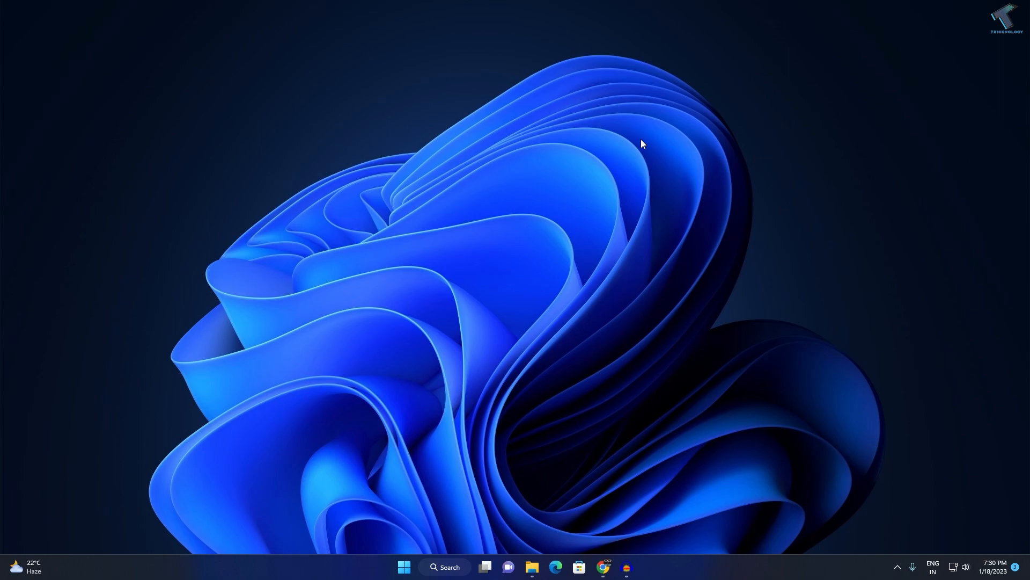
pyautogui.moveTo(581, 92)
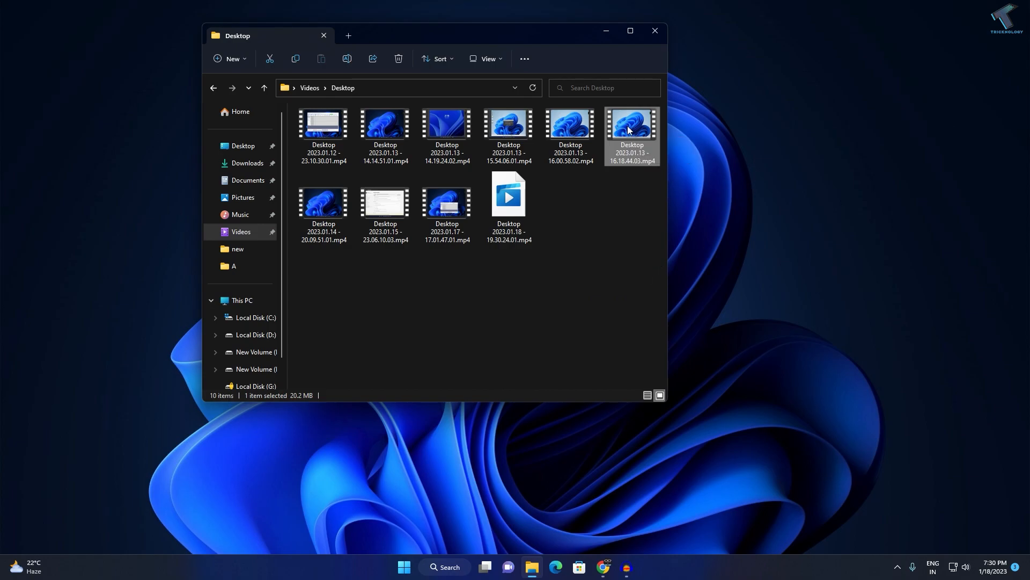
# Step: Open Desktop 2023.01.13 - 16.18.44.03.mp4 in Photos via Open with, then mute it
pyautogui.rightClick(630, 129)
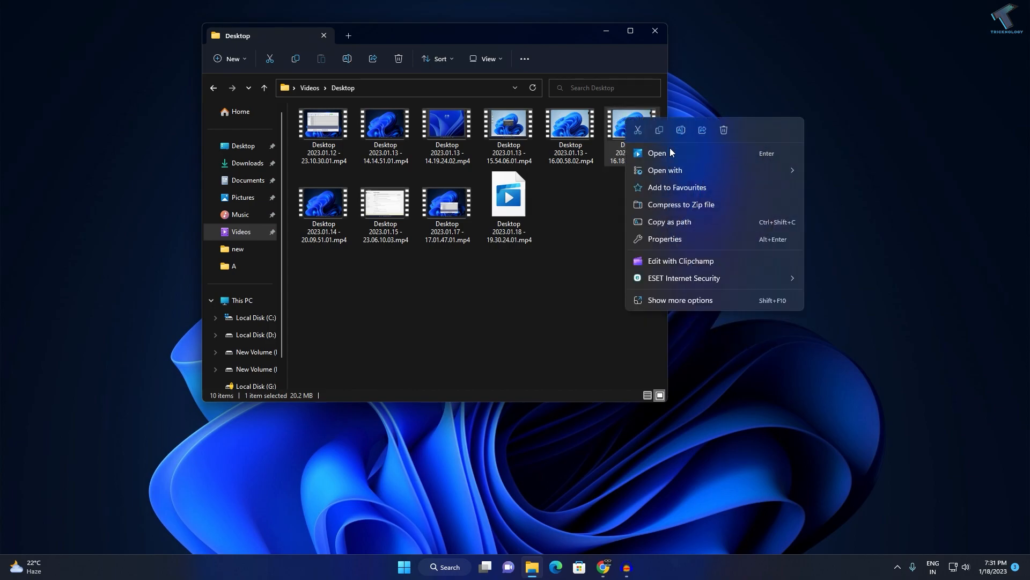
pyautogui.click(664, 173)
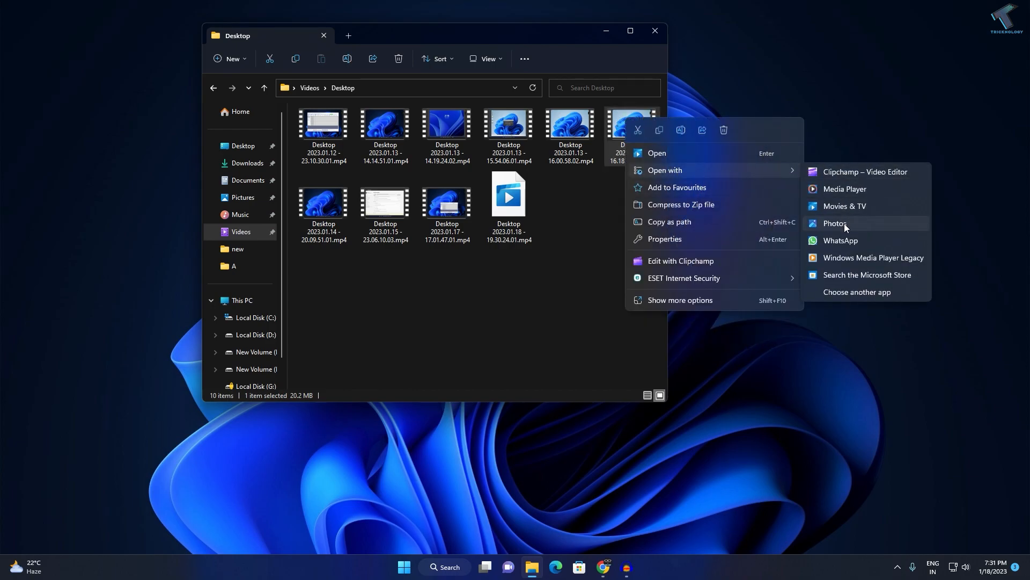
pyautogui.click(834, 223)
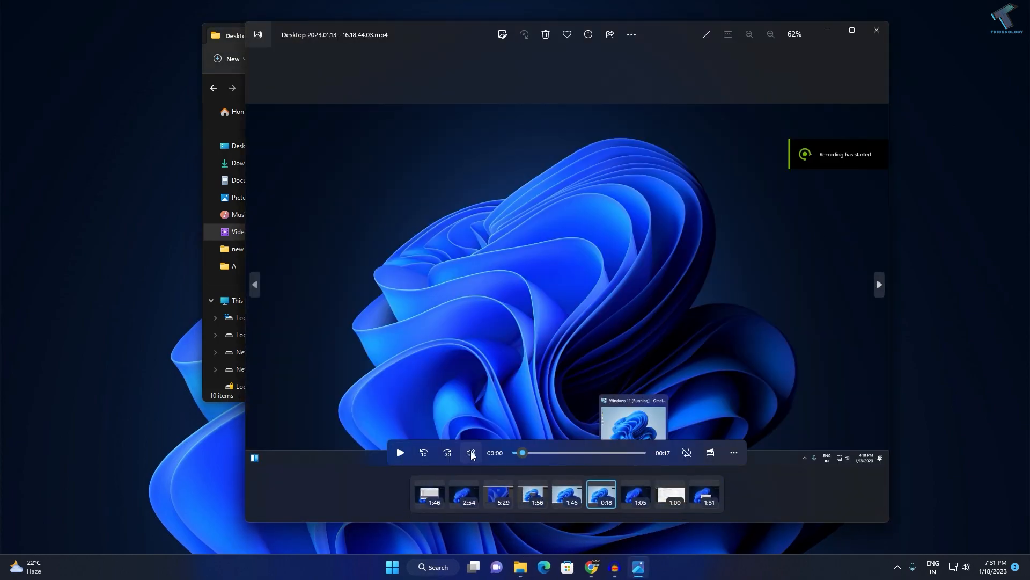
pyautogui.click(471, 451)
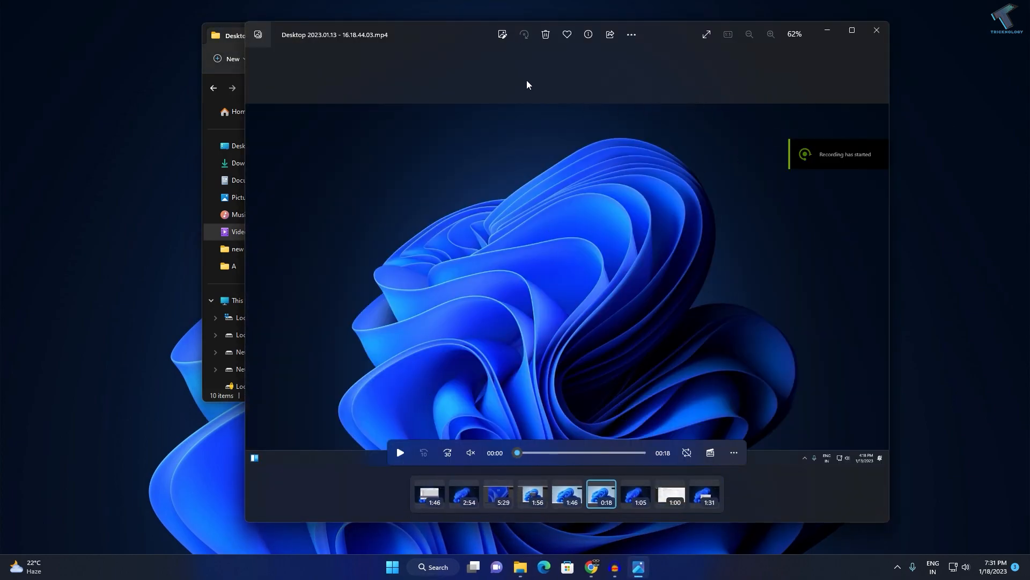
pyautogui.moveTo(502, 34)
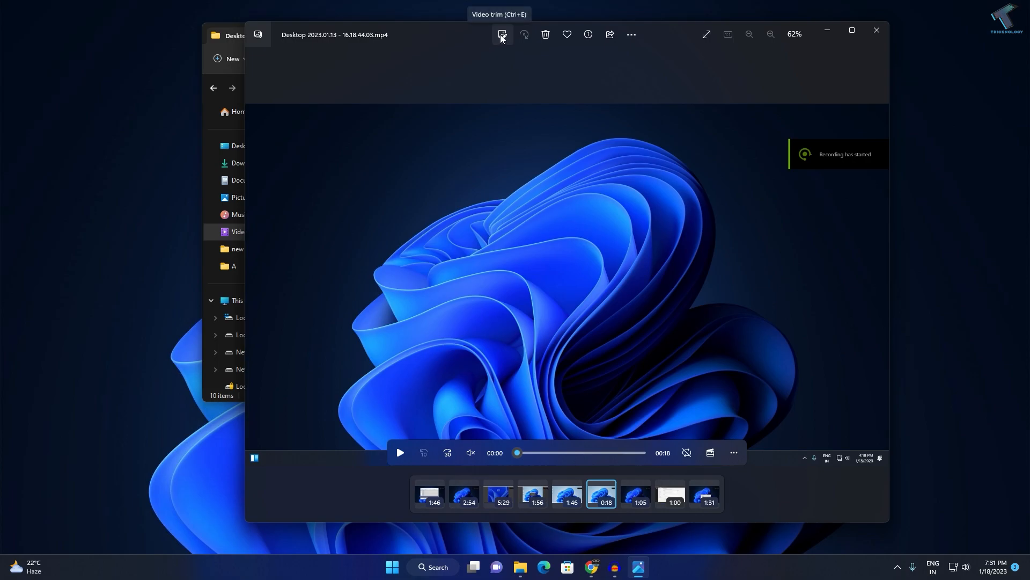
# Step: Trim the recording by moving its end point earlier, then save it as a copy
pyautogui.click(502, 35)
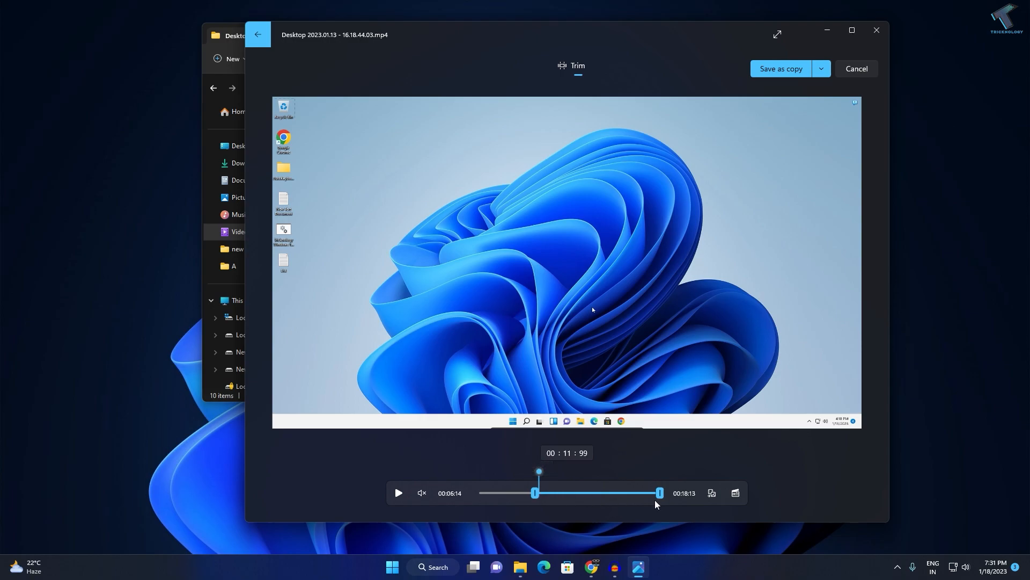
pyautogui.moveTo(659, 492); pyautogui.dragTo(580, 493)
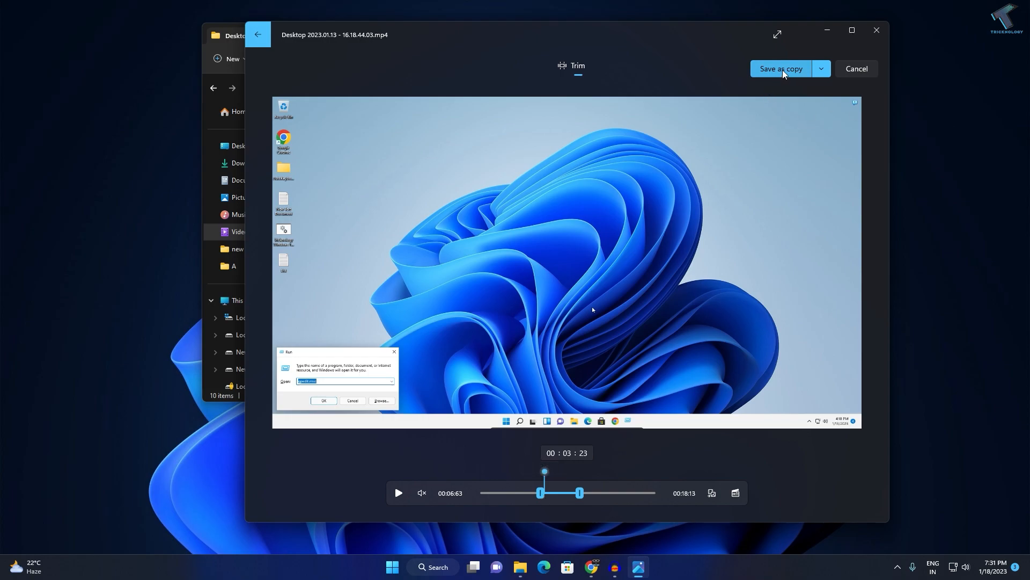
pyautogui.click(780, 69)
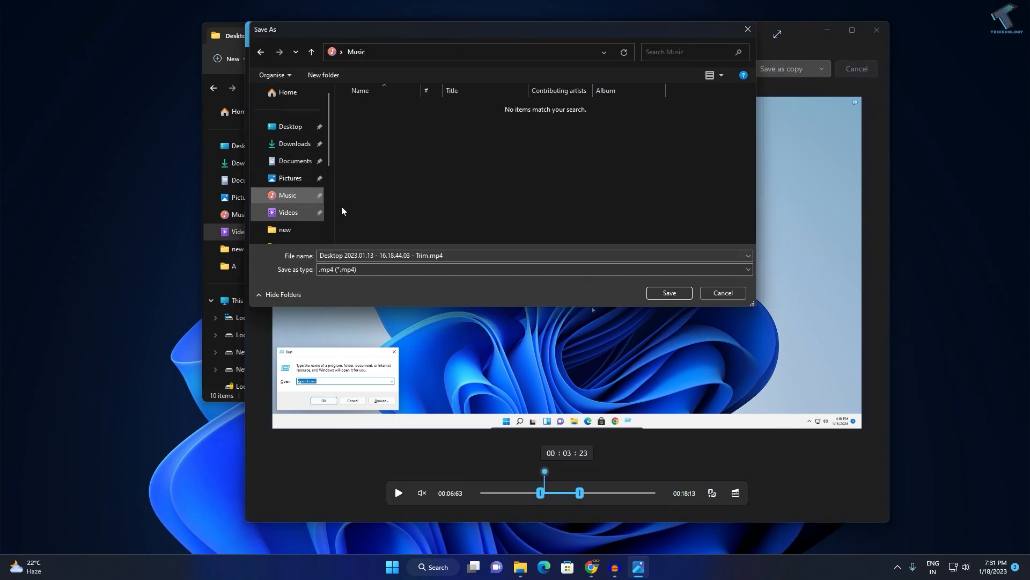
pyautogui.moveTo(289, 199)
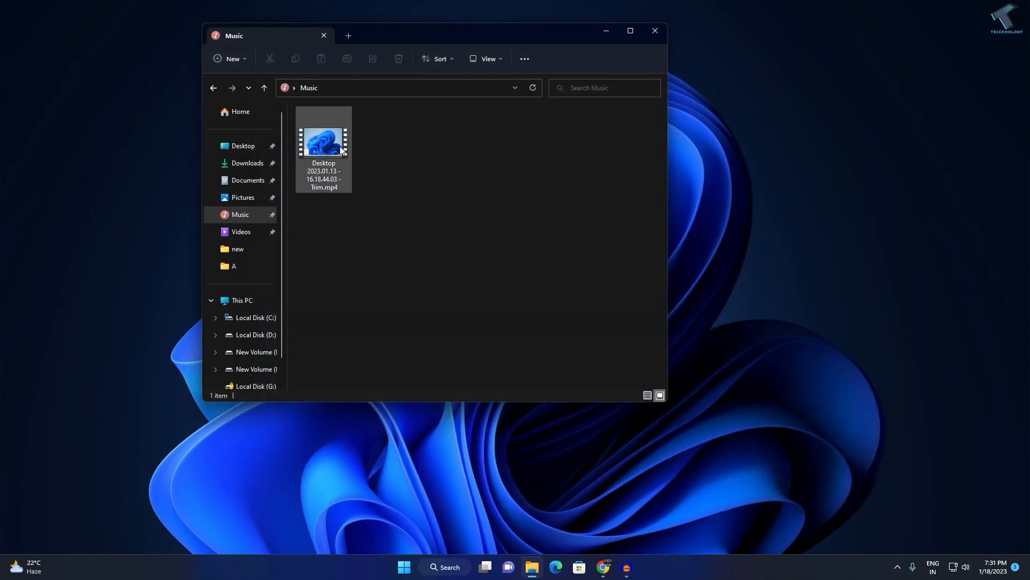
# Step: Play Desktop 2023.01.13 - 16.18.44.03 - Trim.mp4 from the Music folder
pyautogui.doubleClick(323, 138)
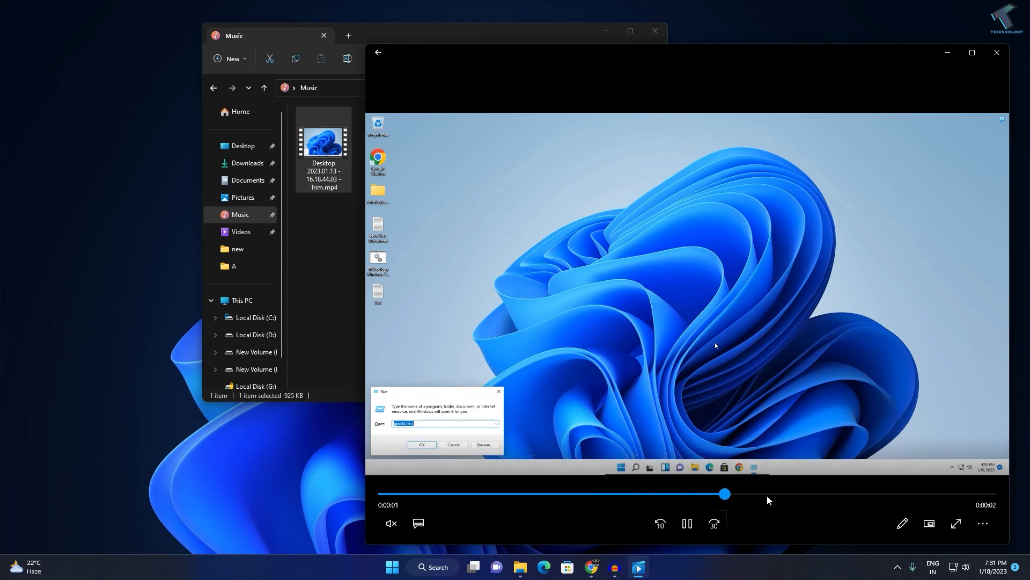